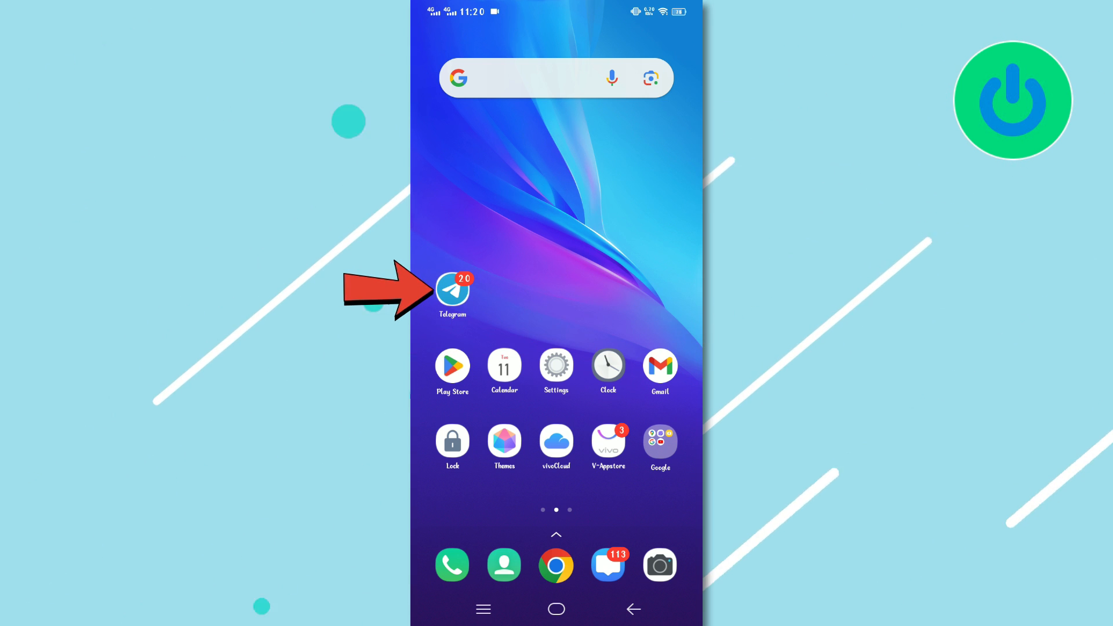
Step: Launch Telegram and forward the GIF from the Several channel to bring up recipients
{"action": "left_click", "coordinate": [452, 290]}
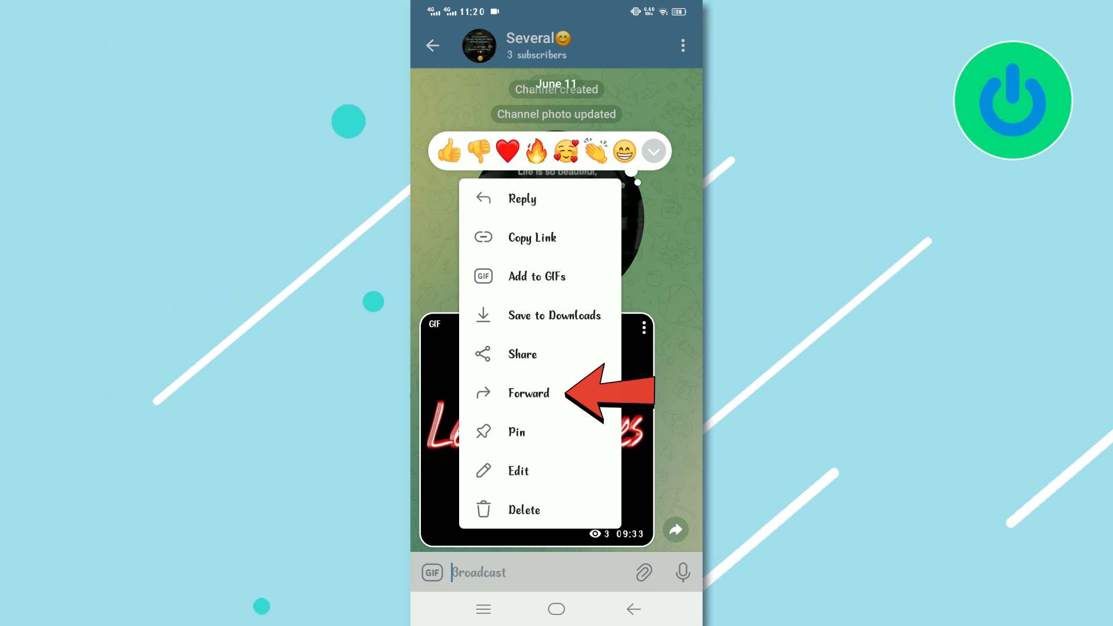
{"action": "left_click", "coordinate": [528, 393]}
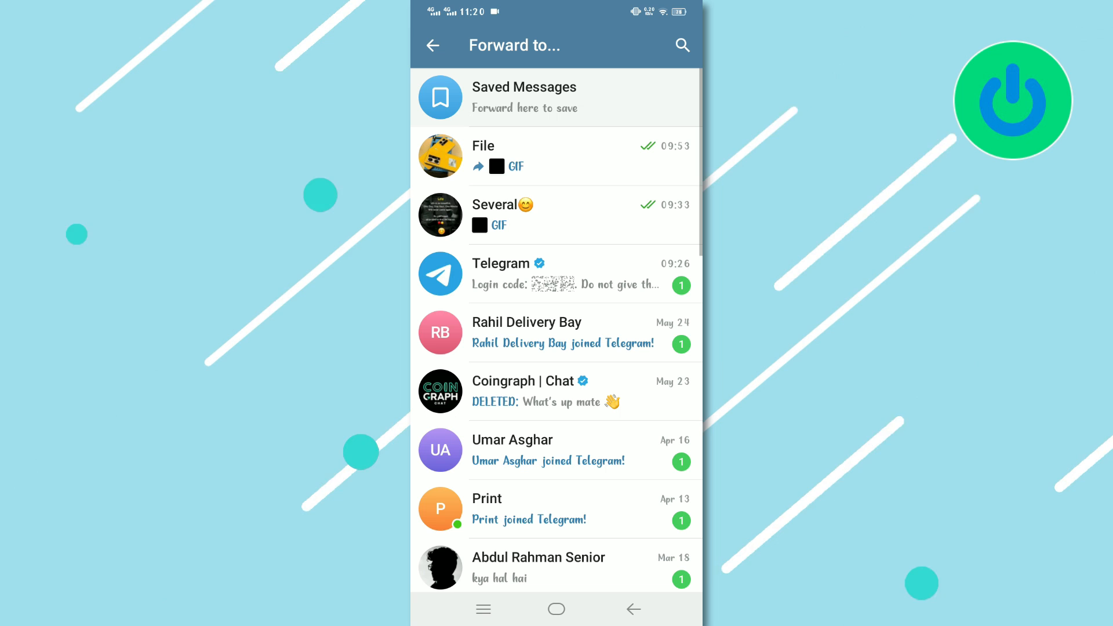